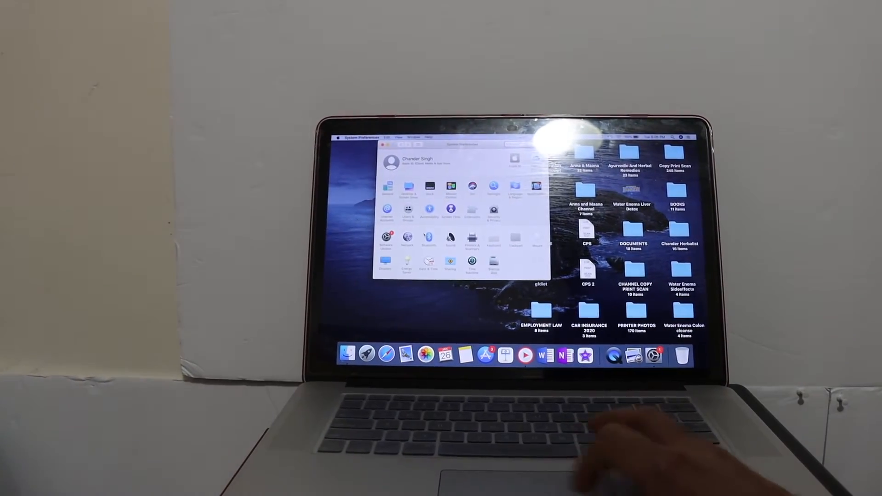
Step: Open the Printers & Scanners pane, which lists only the offline HP Tango
left_click(472, 242)
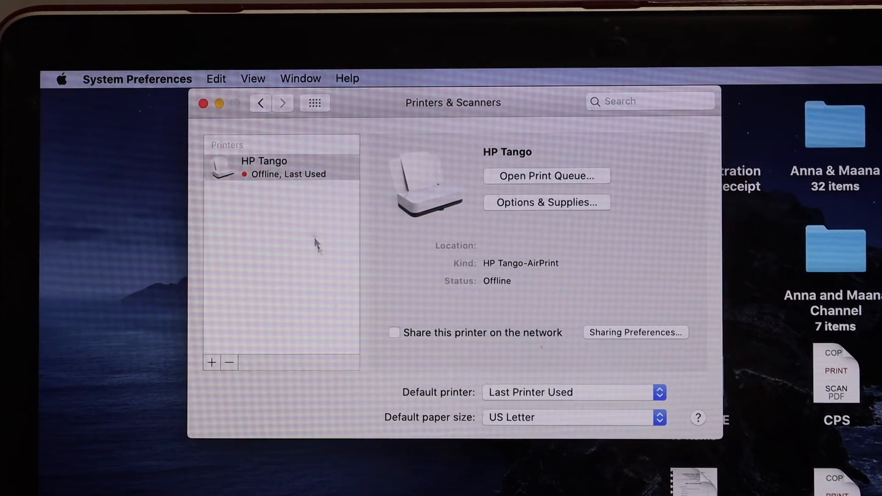
mouse_move(213, 365)
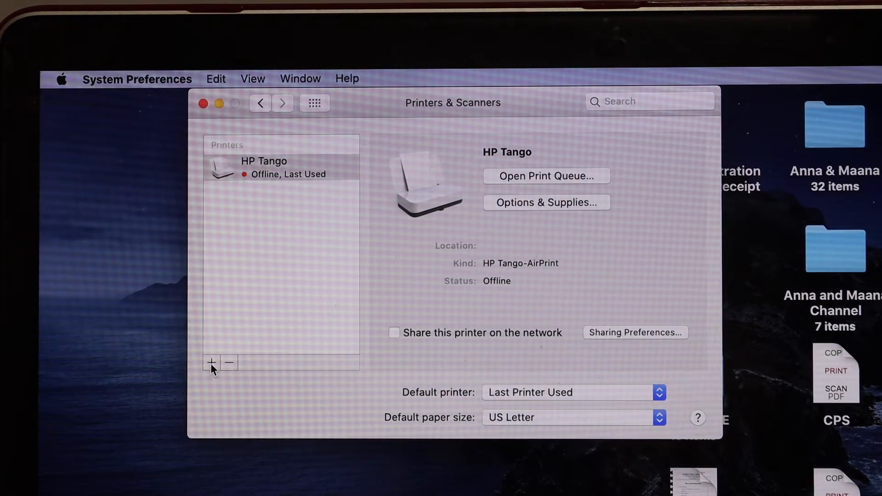
Step: Add the networked Brother HL-L2390DW as a new AirPrint printer
left_click(211, 362)
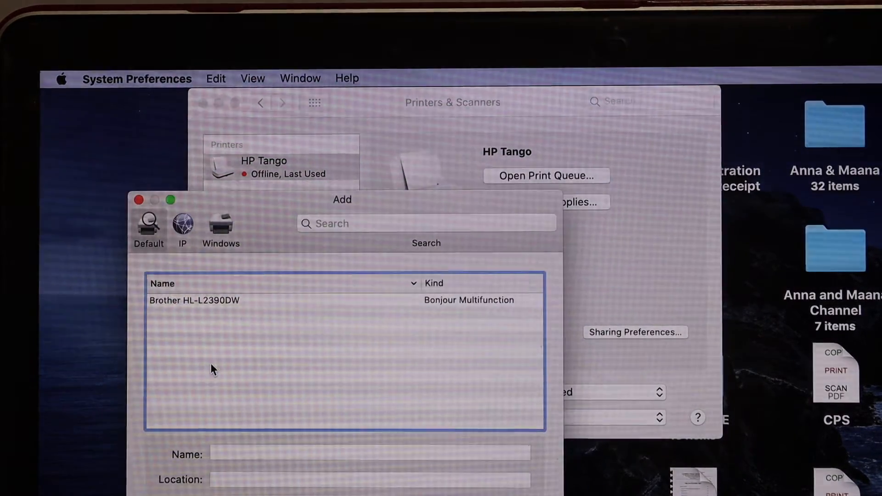
mouse_move(273, 415)
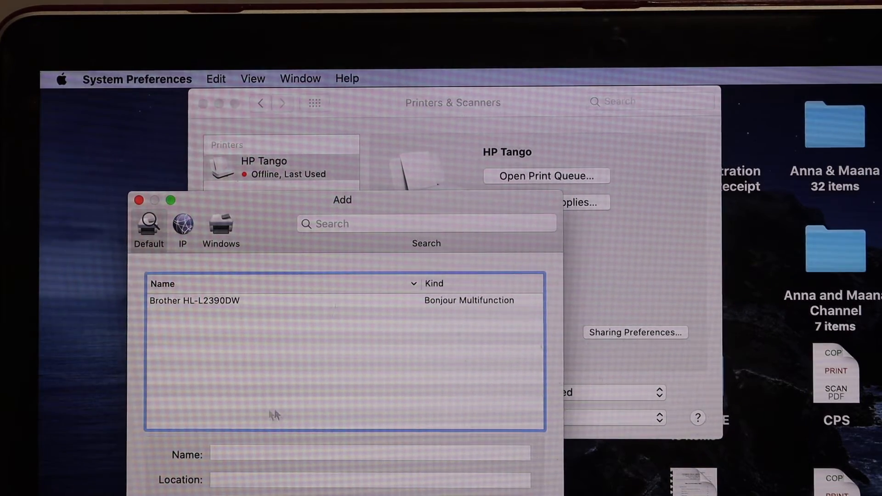
left_click(194, 301)
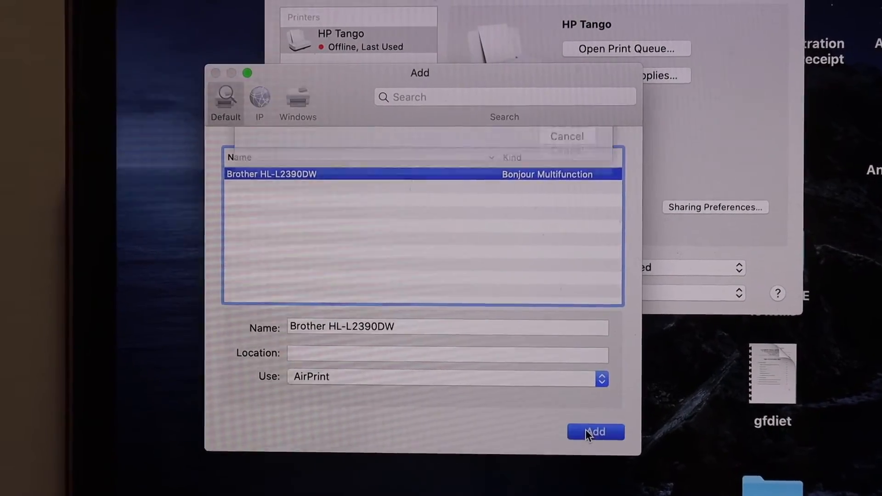
left_click(596, 432)
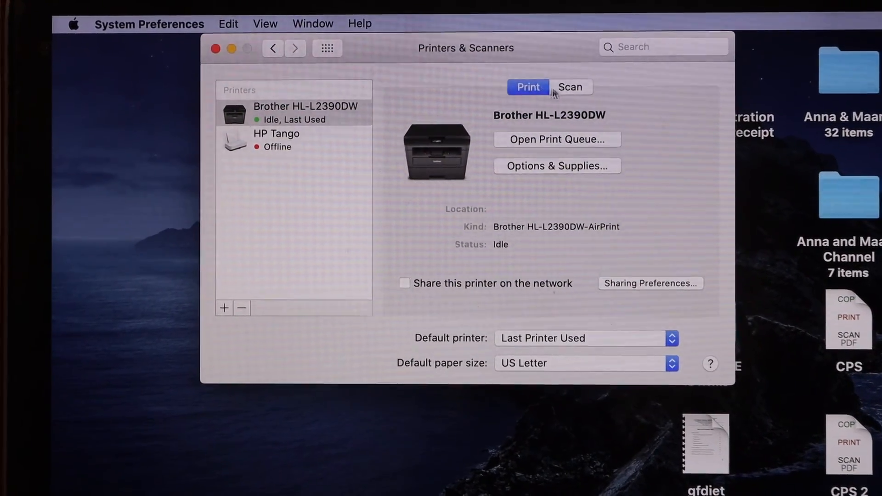
Step: Show the Scan settings for the Brother HL-L2390DW
left_click(570, 88)
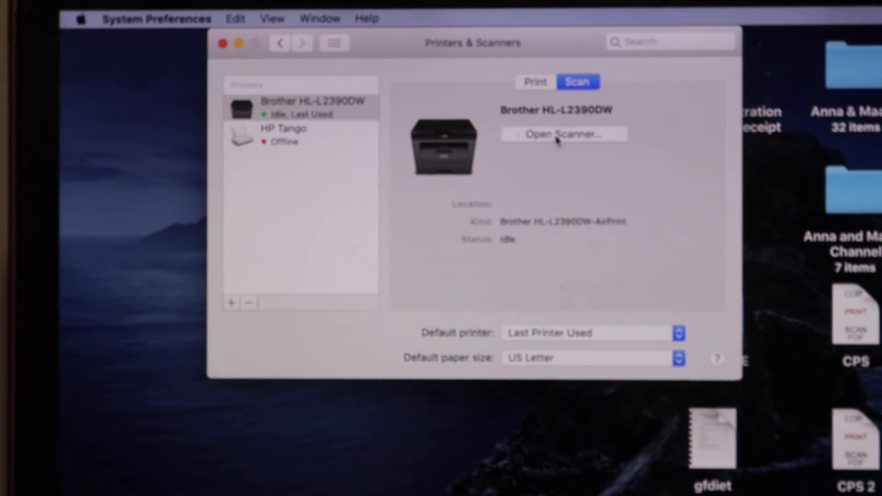
Step: Open the Brother scanner window and start scanning 'Scan 7' to Pictures
left_click(563, 134)
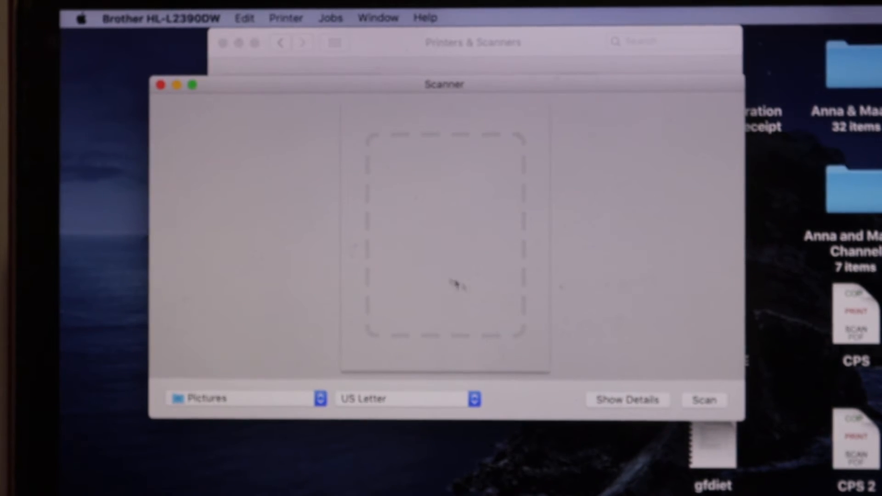
mouse_move(481, 285)
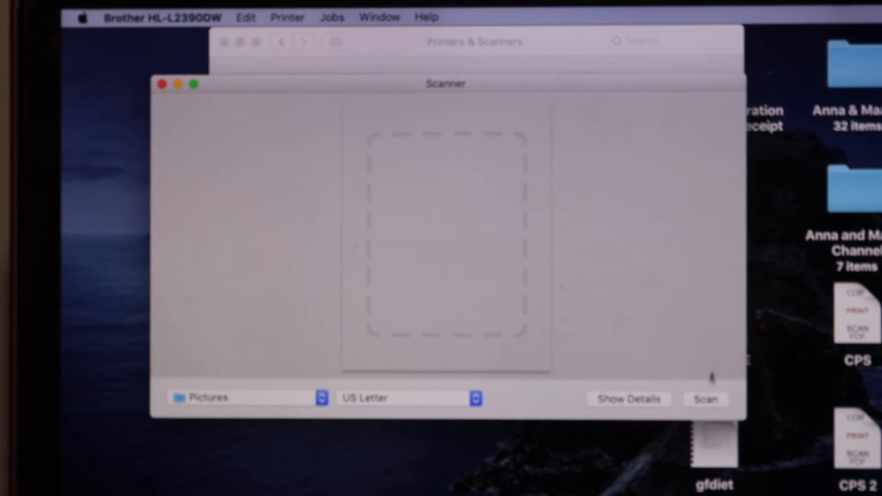
left_click(706, 399)
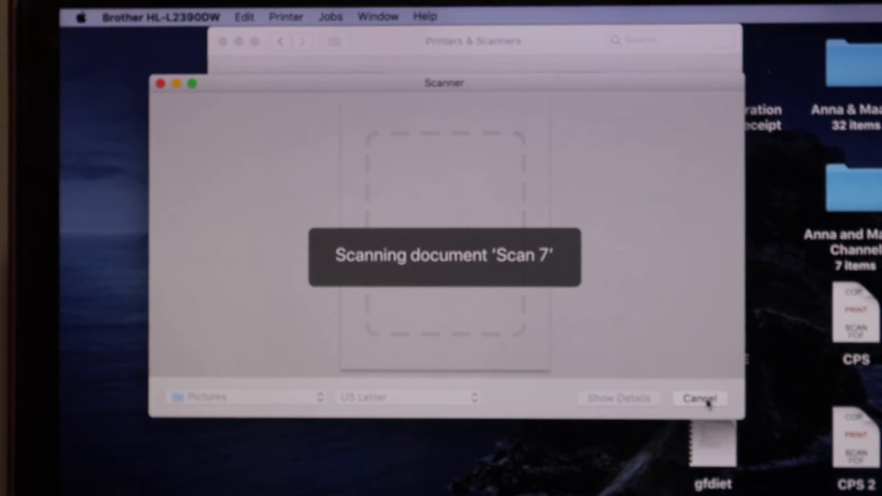